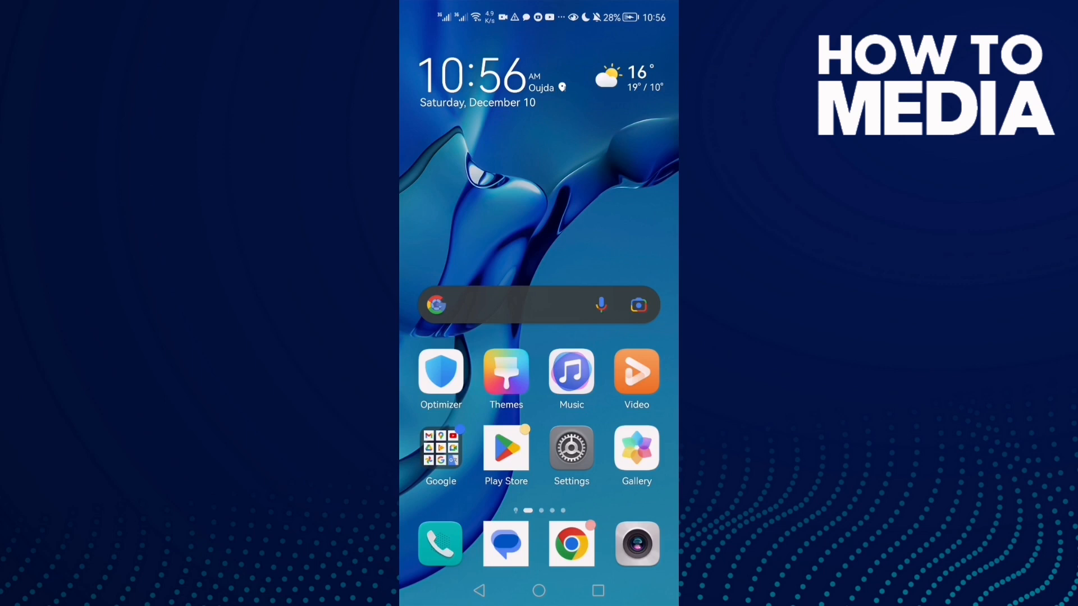
Launch VK from the home screen and bring up the profile's three-dot options menu.
scroll("left", 3)
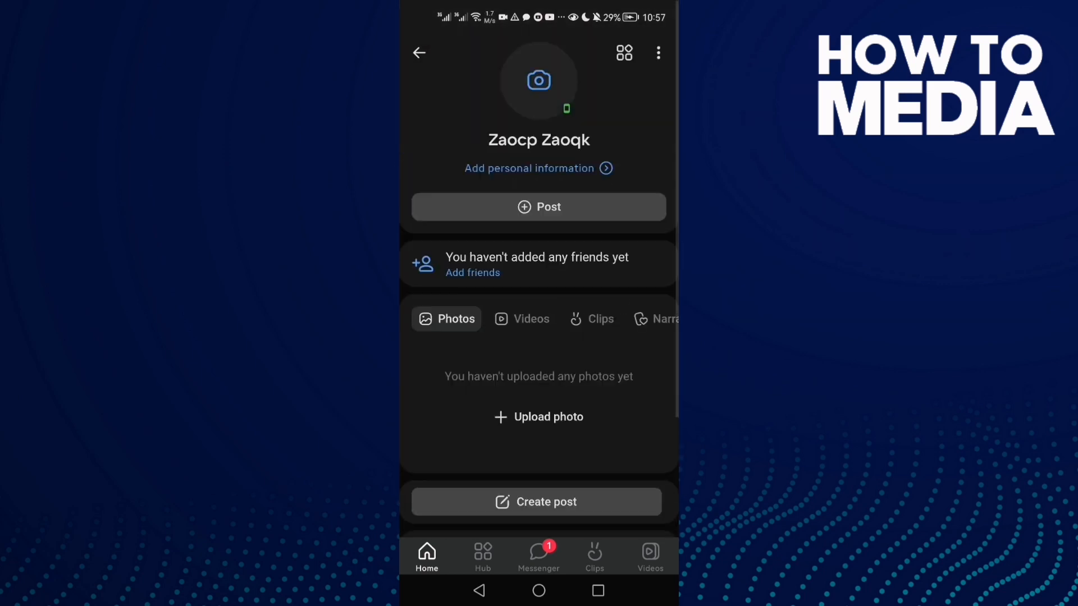
left_click(658, 53)
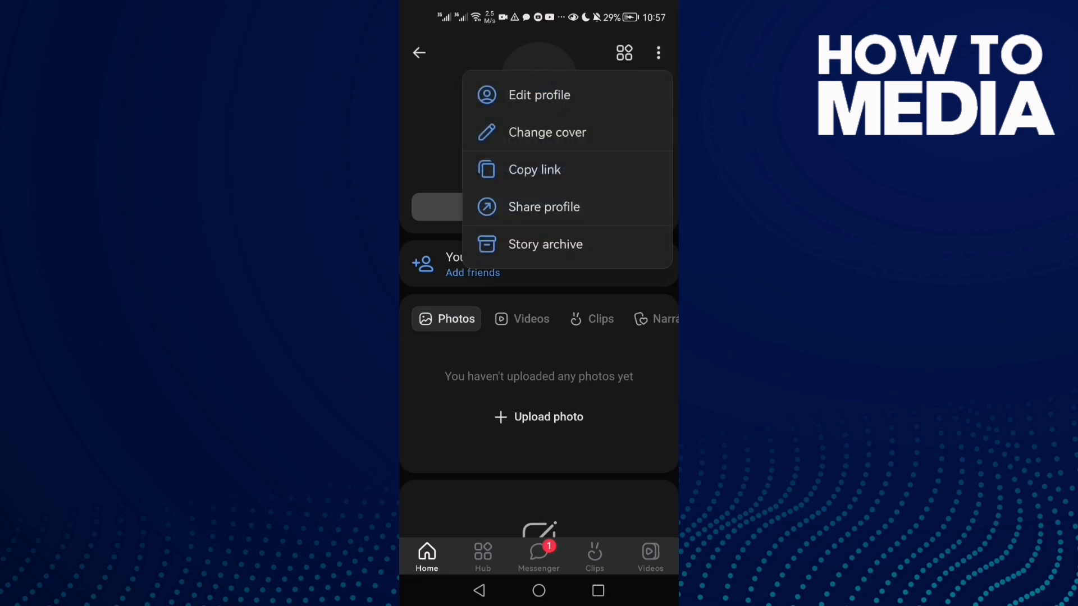
Choose Edit profile and scroll down the editor toward the Info section.
left_click(540, 95)
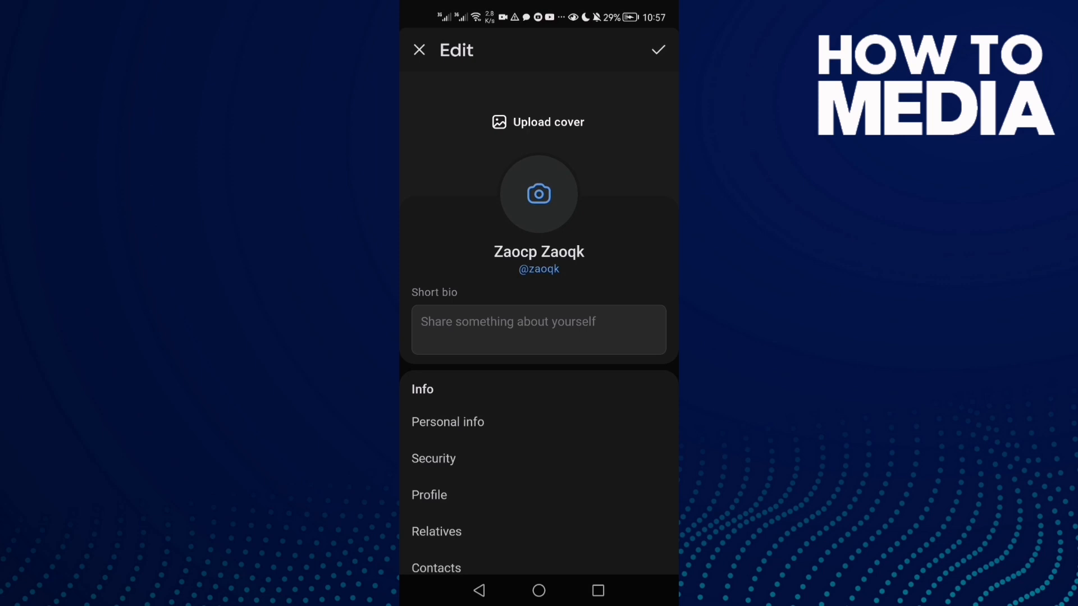
scroll("down", 3)
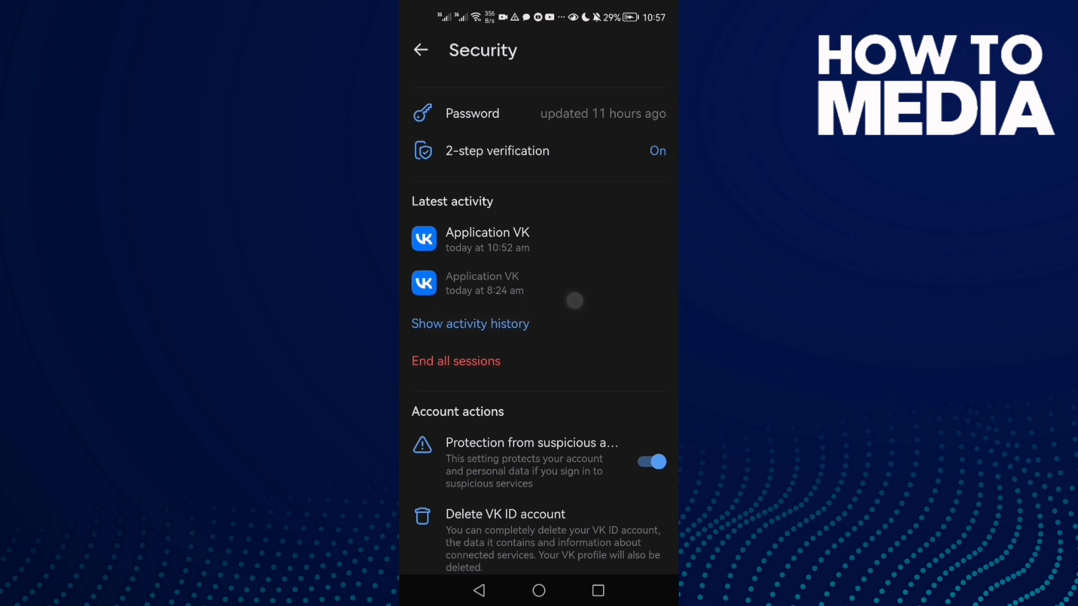
Show the activity history listing recent account sessions under Latest activity.
left_click(471, 324)
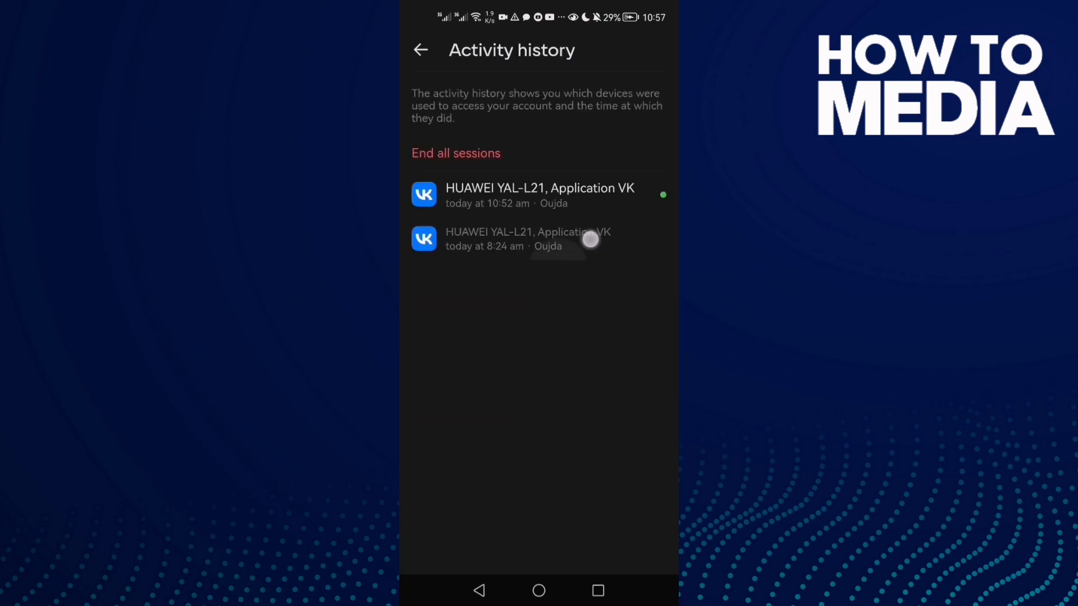